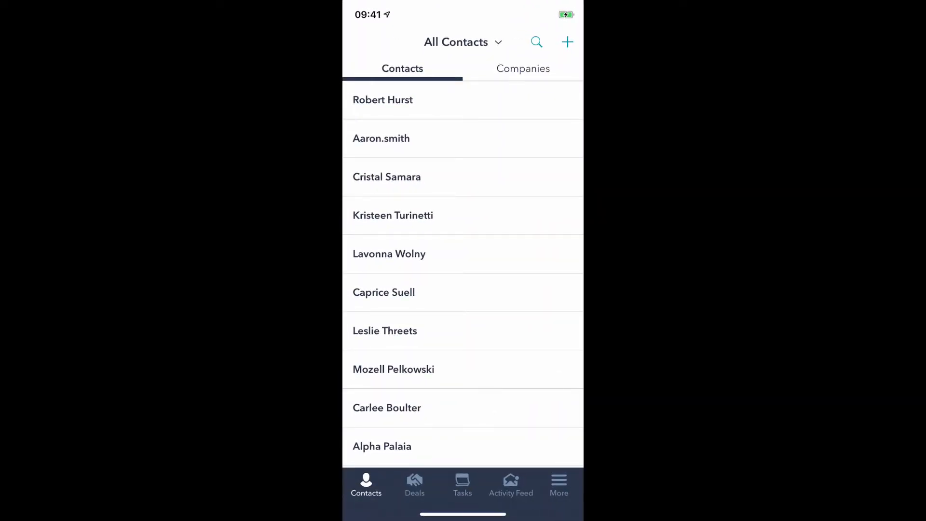
Go to the More page listing Business Card Scanner among the extra features
click(559, 484)
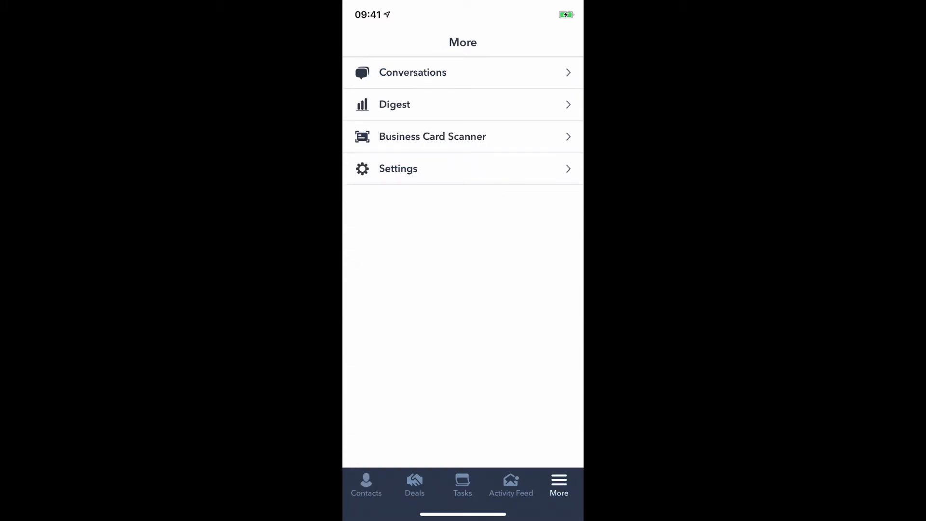
Launch the Business Card Scanner and photograph the Beer Emporium card
click(432, 136)
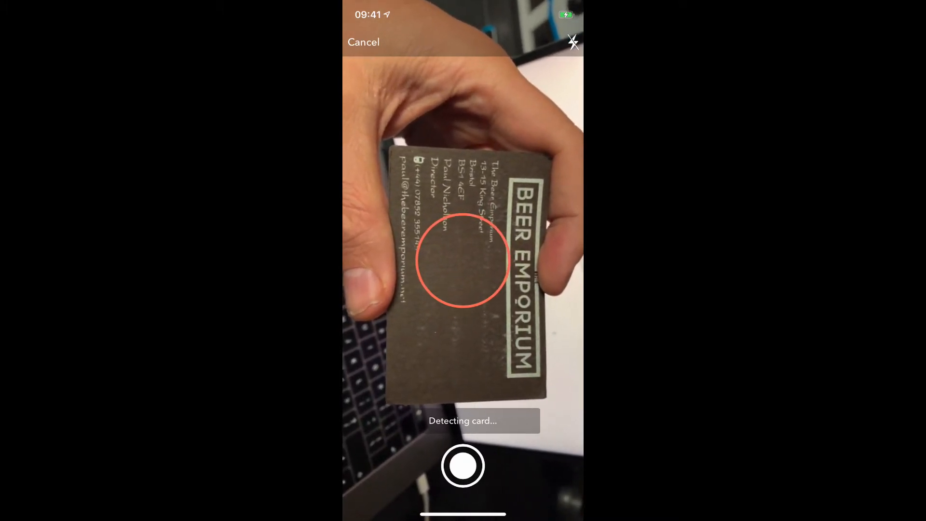
click(462, 465)
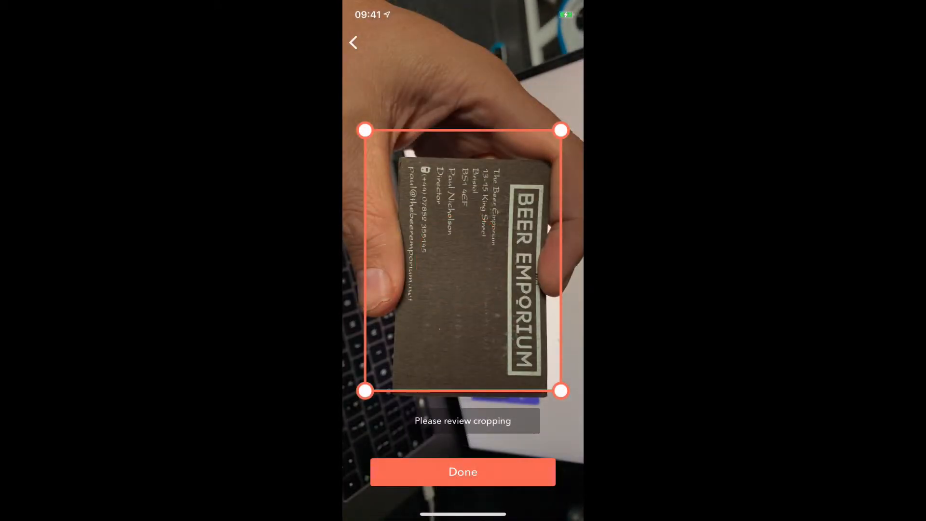
Fit the crop corners to the card's edges and confirm with Done to extract its details
drag(364, 130, 390, 153)
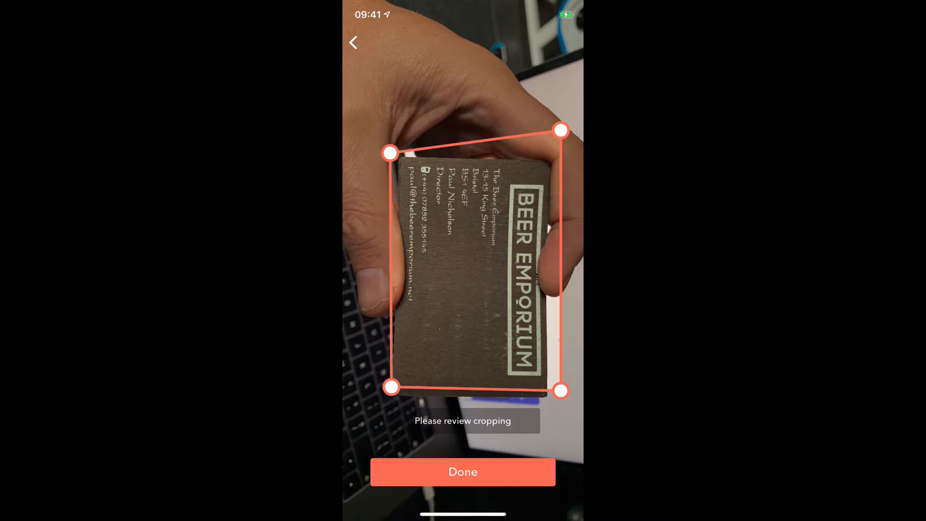
drag(559, 130, 538, 164)
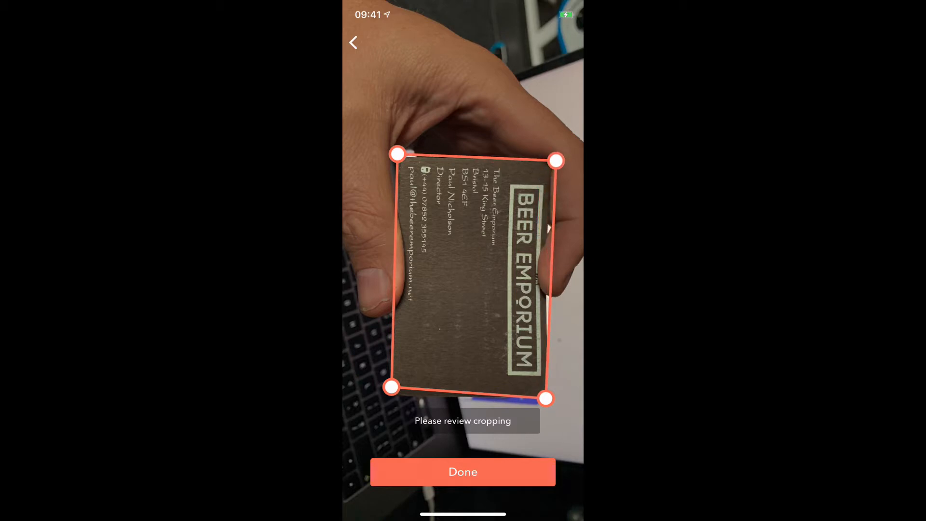
drag(391, 387, 393, 395)
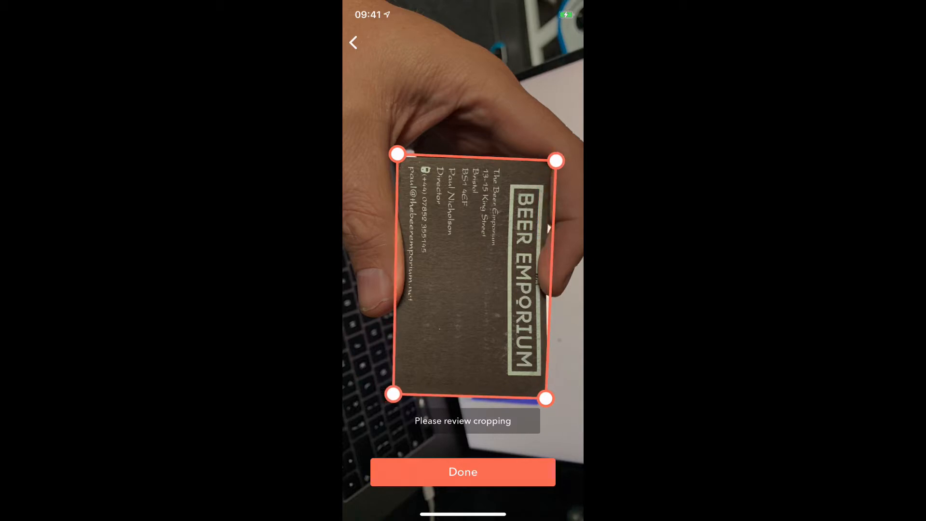
click(461, 472)
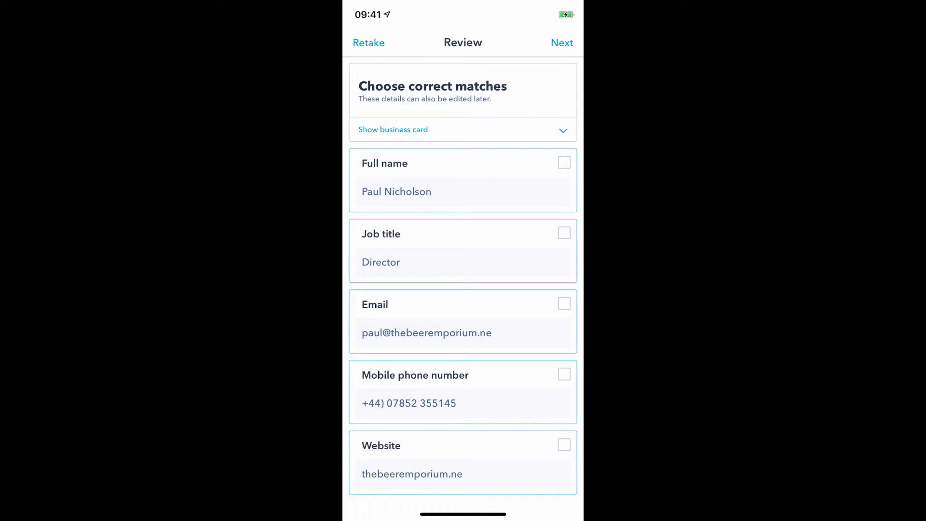
click(563, 161)
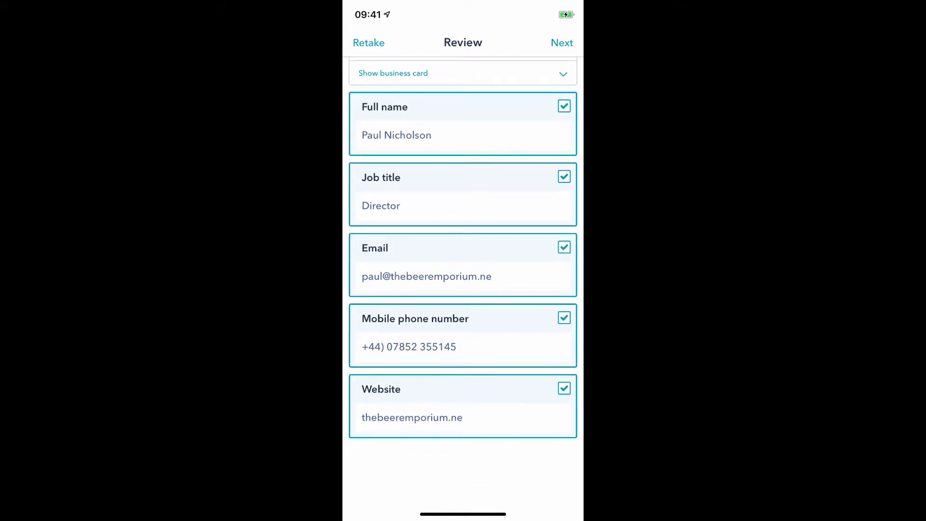
click(561, 43)
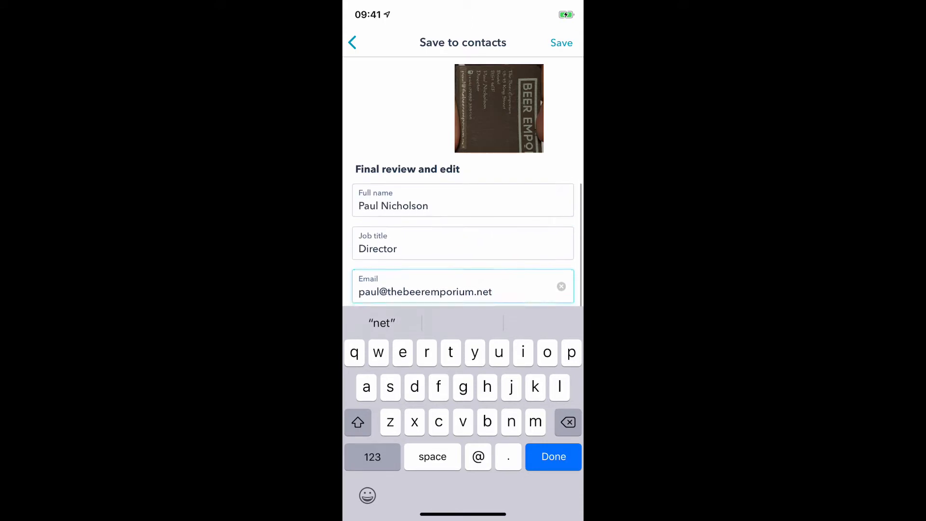
click(560, 42)
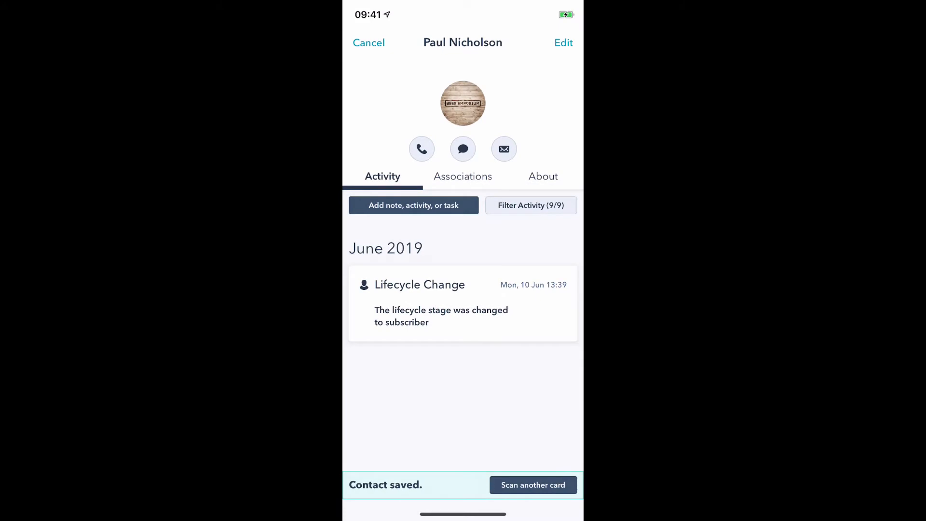
Add a 'Cctv System' deal of US$1,000 closing 10 December 2019 from the Associations tab
click(462, 175)
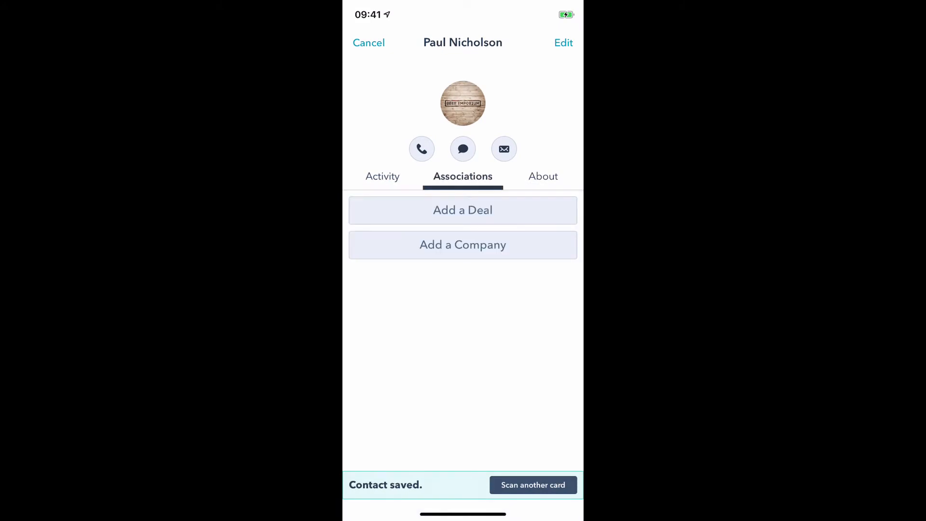
click(461, 210)
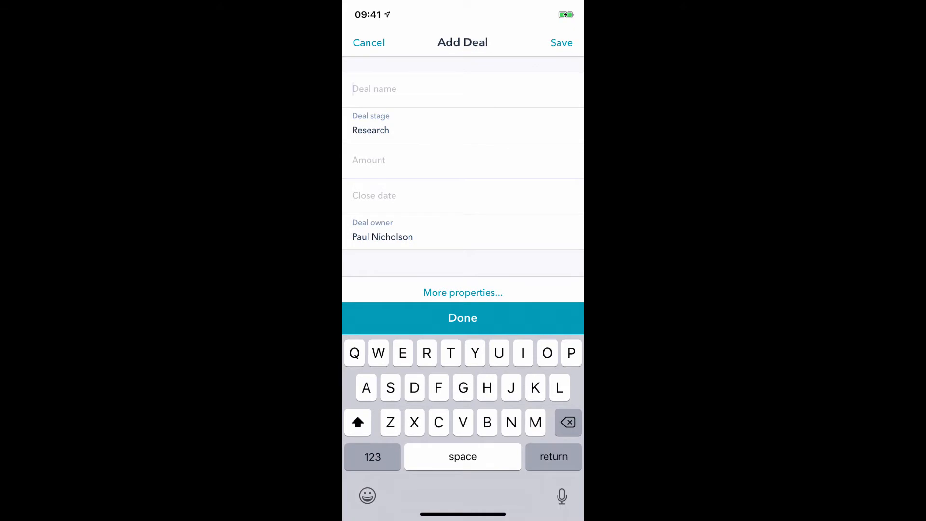
text(Cctv)
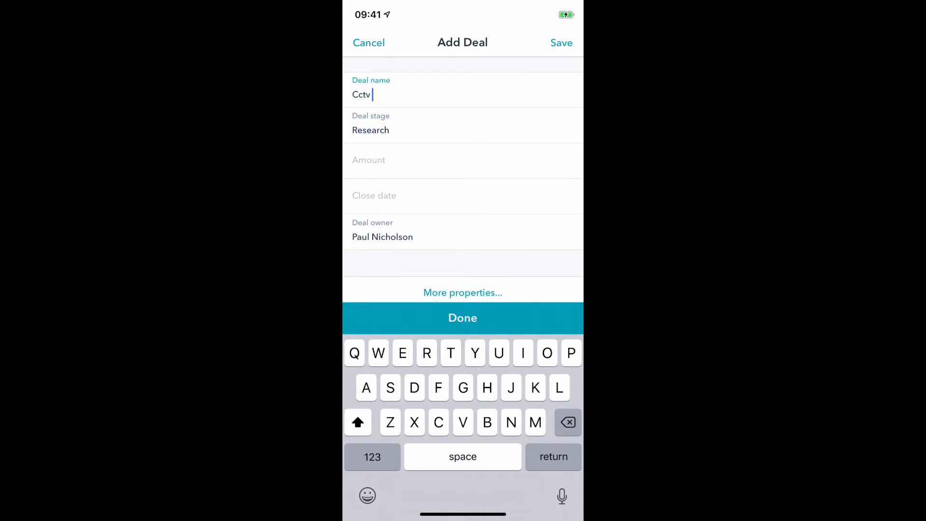
text(System)
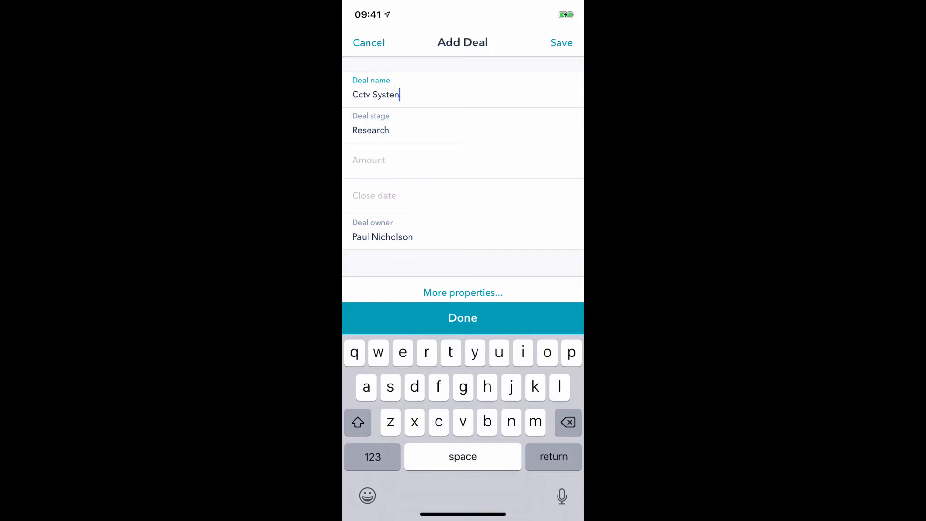
text(m)
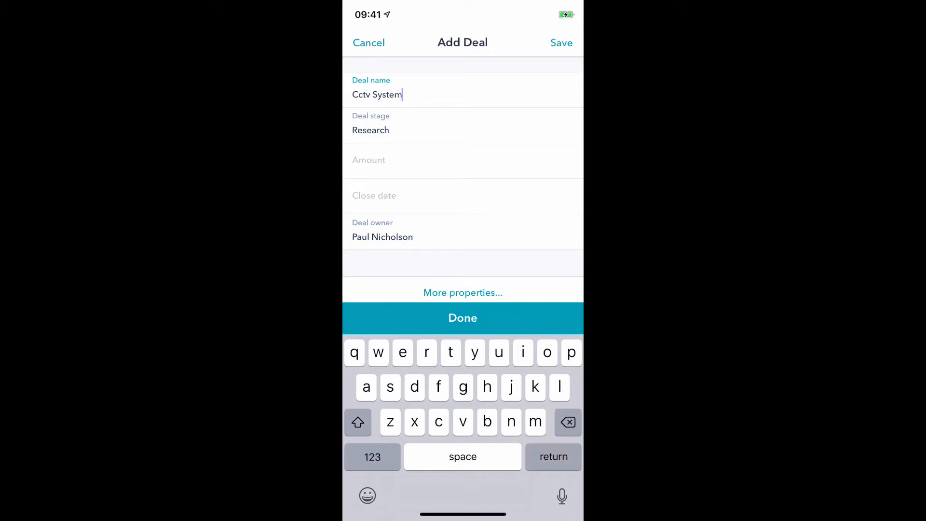
click(462, 160)
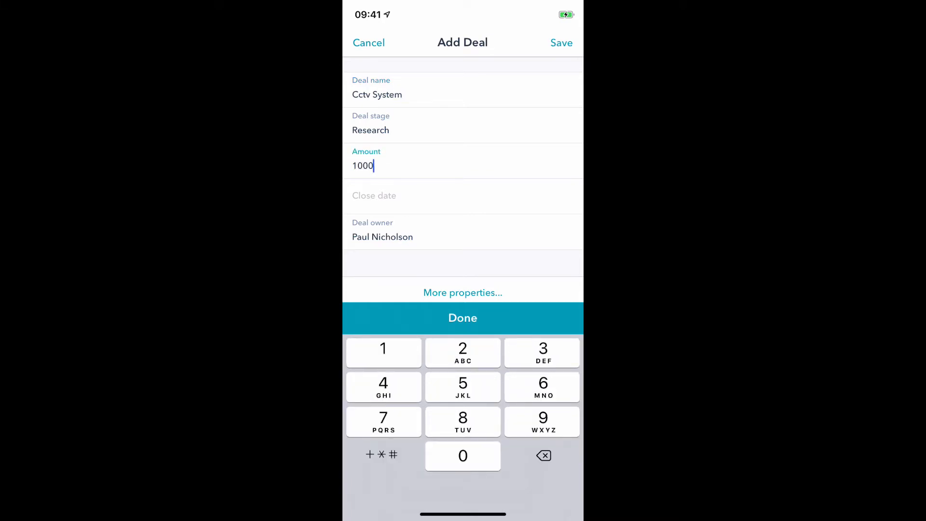
click(461, 196)
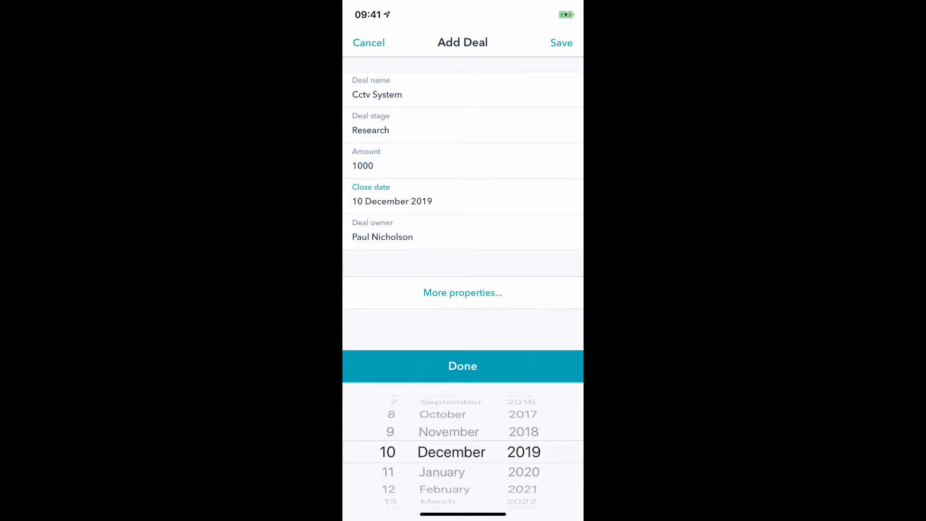
click(462, 366)
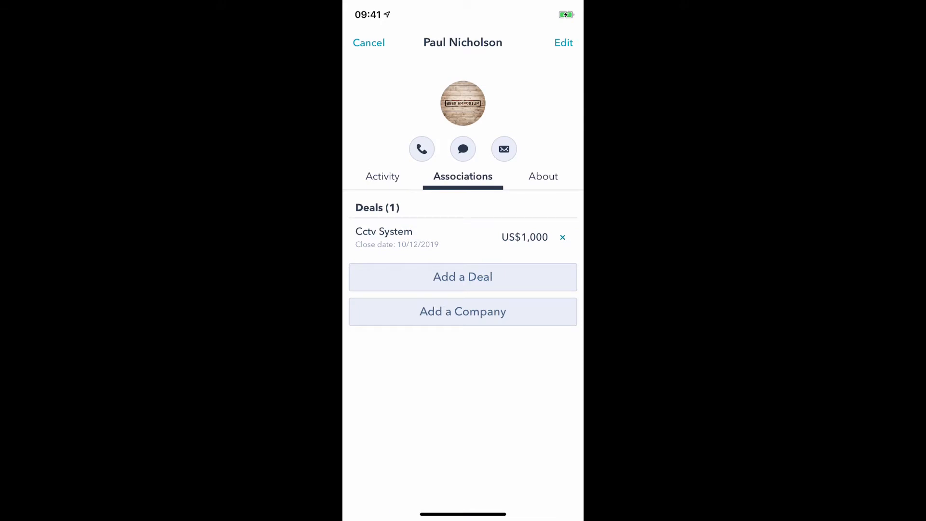
click(382, 176)
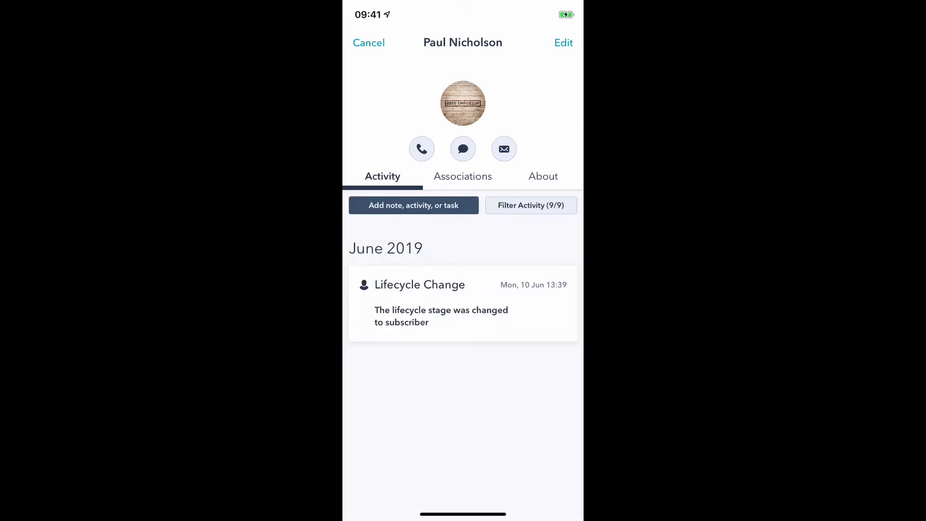
click(462, 175)
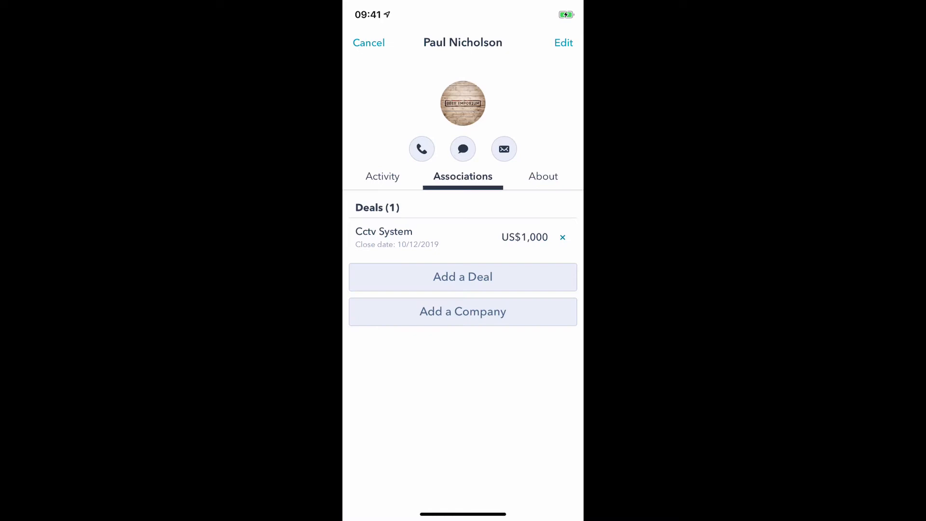
click(462, 311)
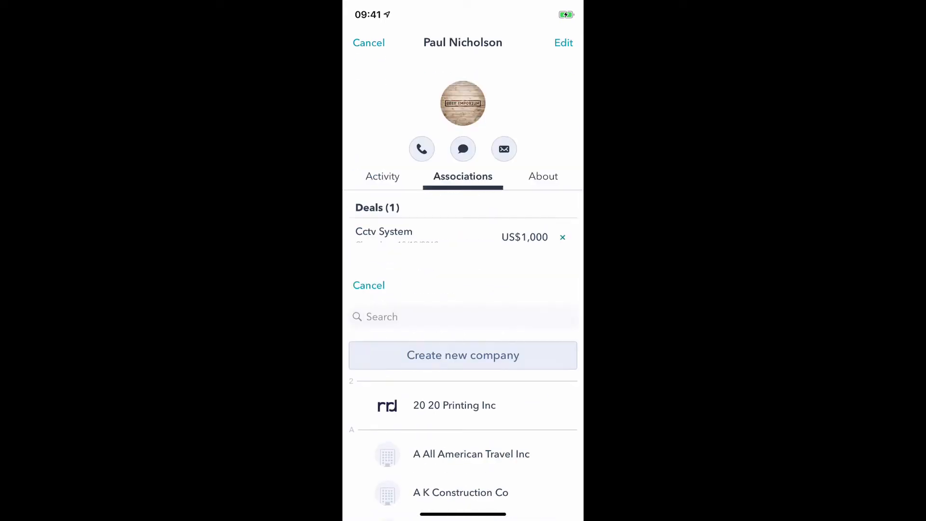
click(454, 405)
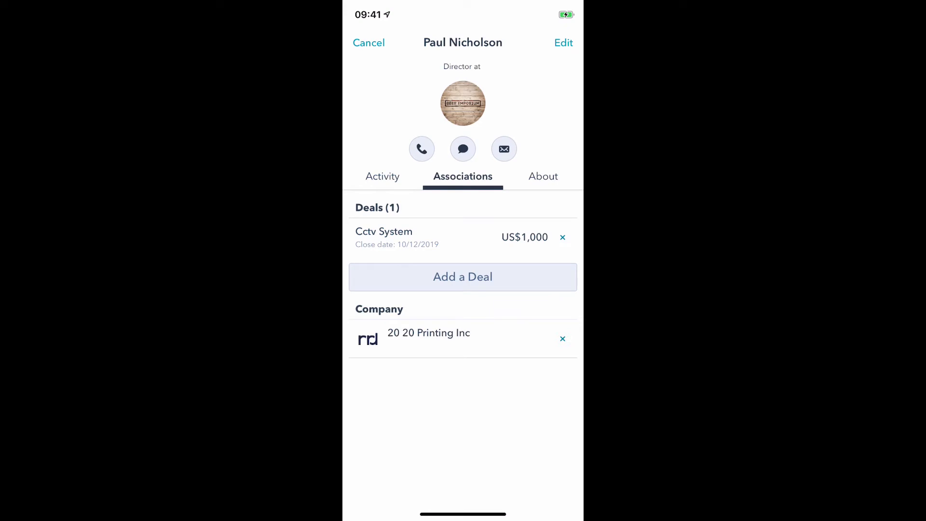
Review the contact's About details and Activity timeline, then return to scanning
click(541, 175)
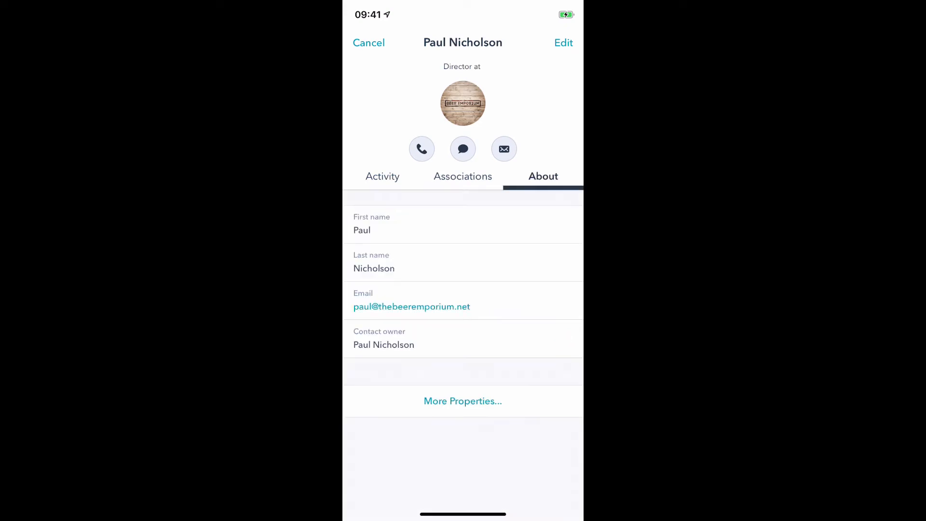
click(383, 175)
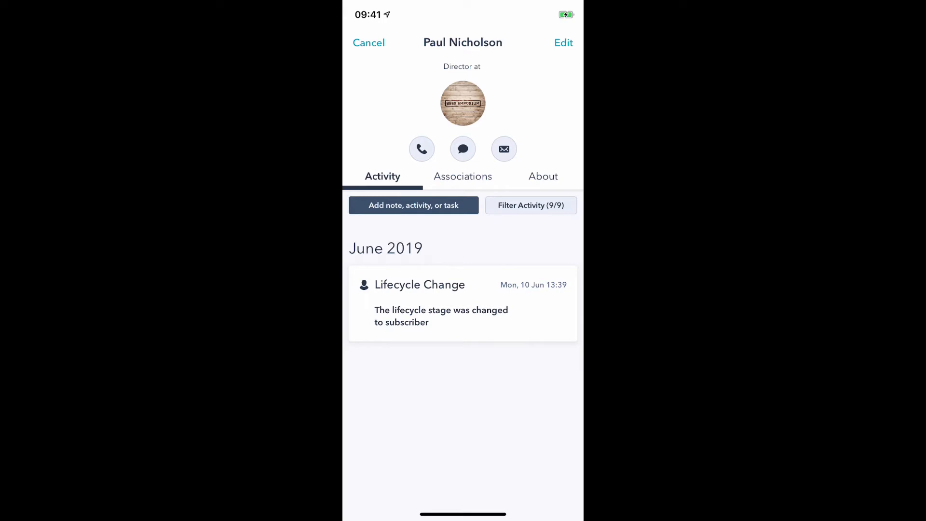
click(557, 483)
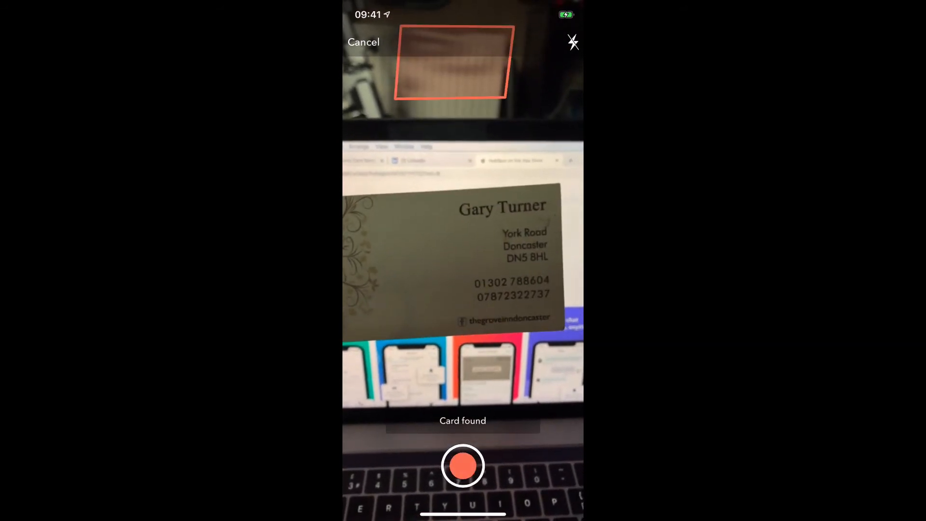
click(462, 466)
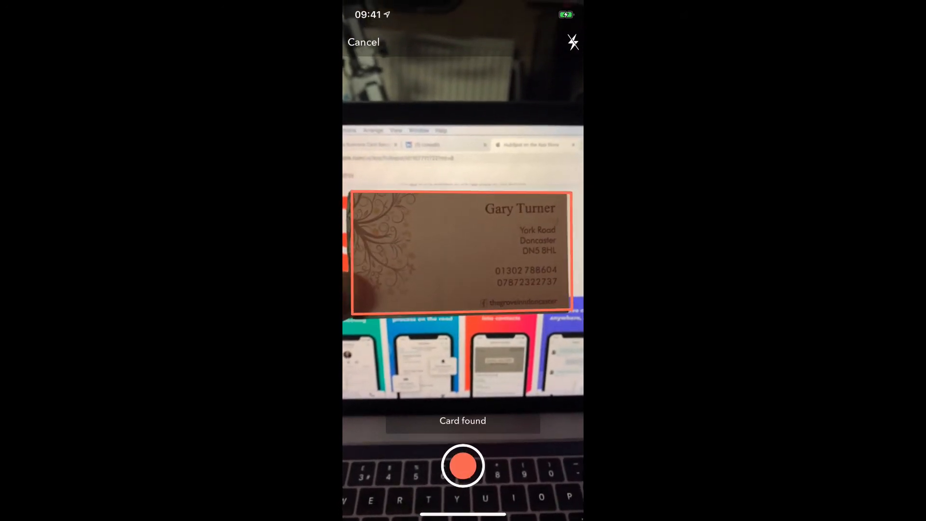
click(462, 465)
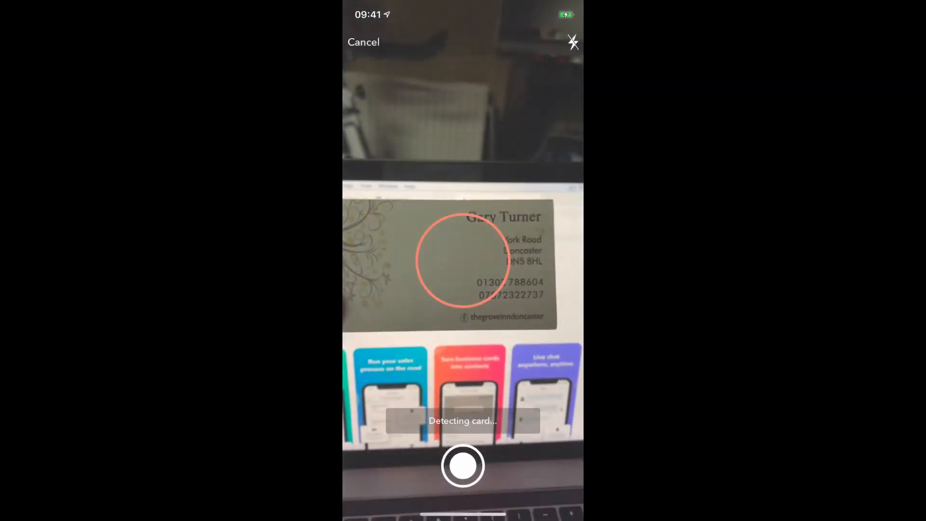
click(462, 465)
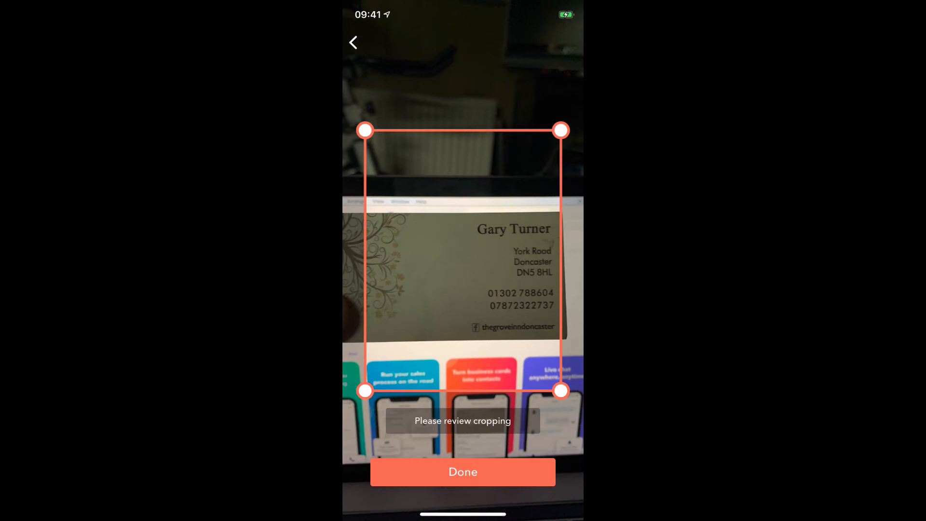
Pull the four crop corners onto the card's edges and confirm the crop
drag(560, 390, 559, 349)
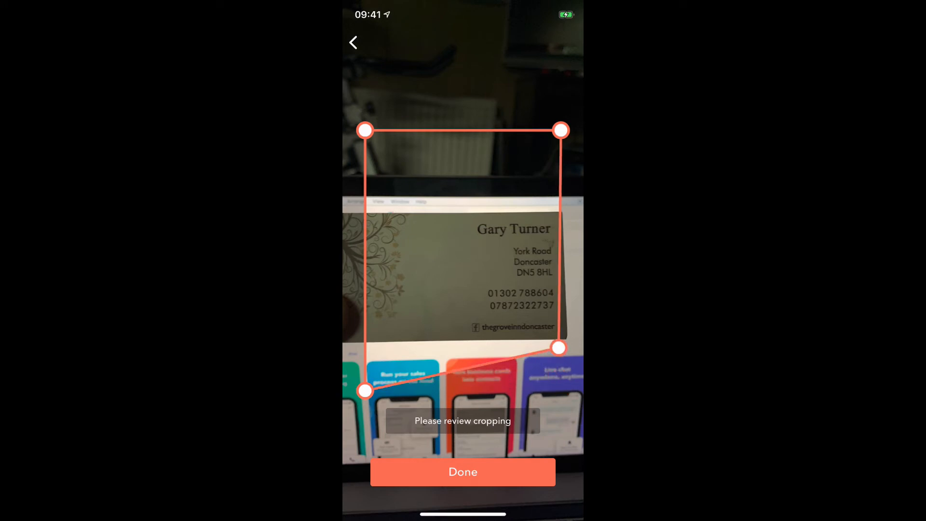
drag(559, 348, 566, 338)
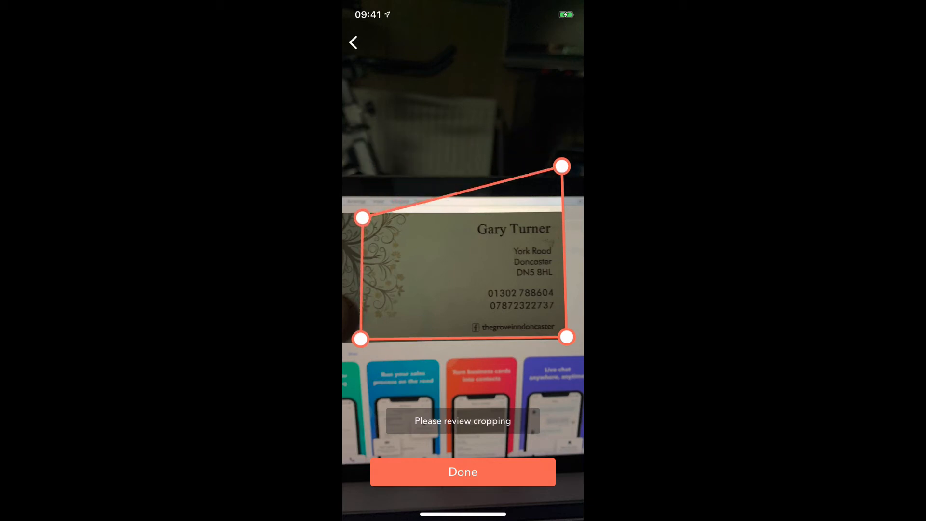
drag(561, 166, 566, 209)
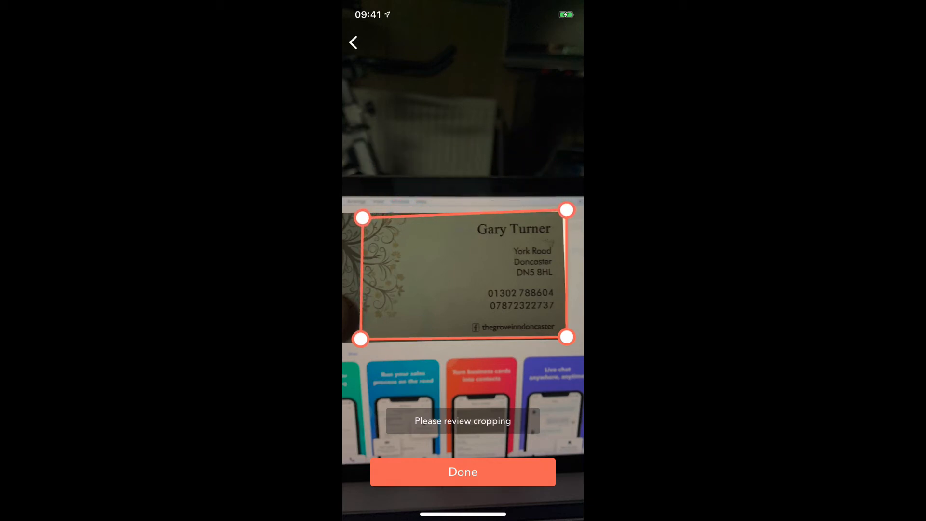
drag(363, 218, 359, 210)
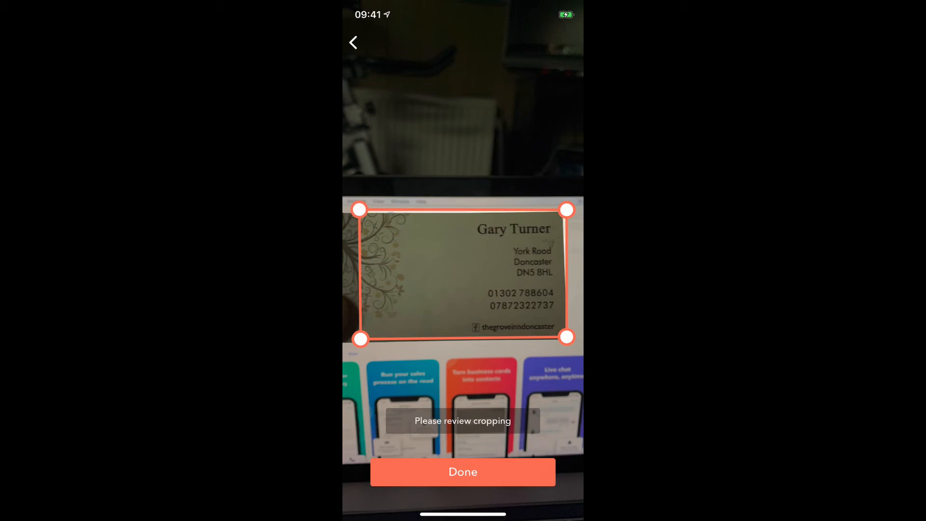
click(462, 471)
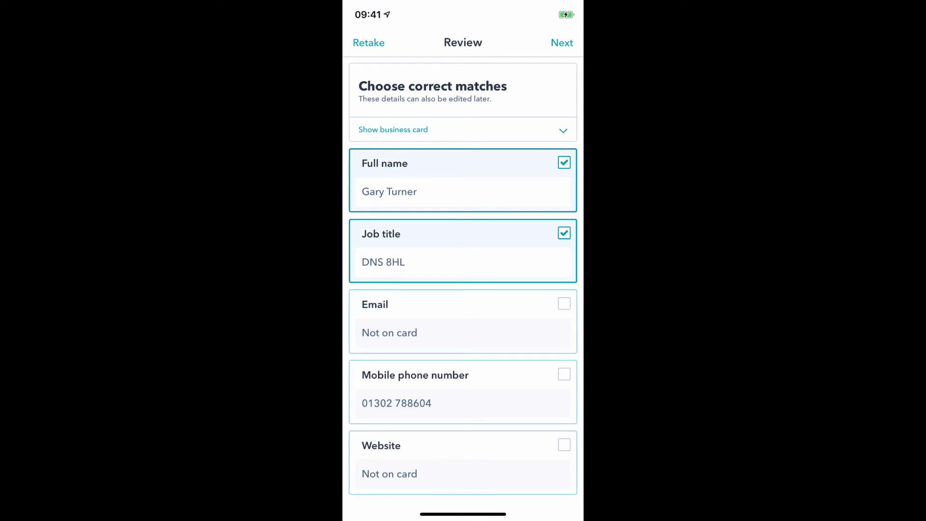
Untick the wrong Job title match 'DNS 8HL', tick Mobile phone number and continue with Next
click(563, 232)
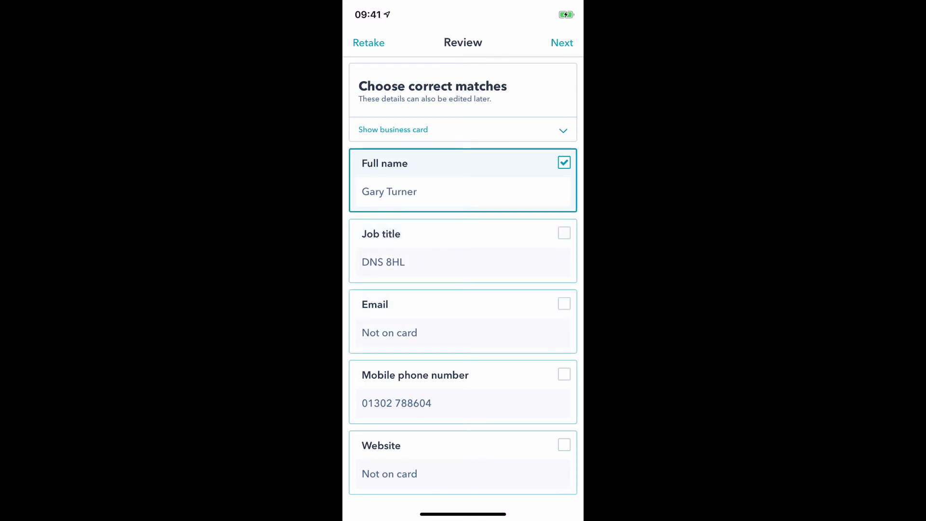
click(562, 375)
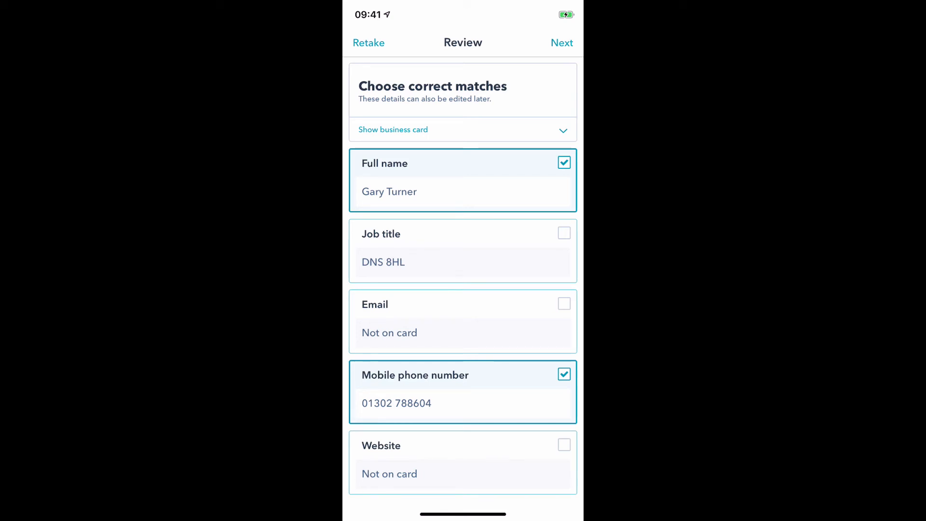
click(561, 42)
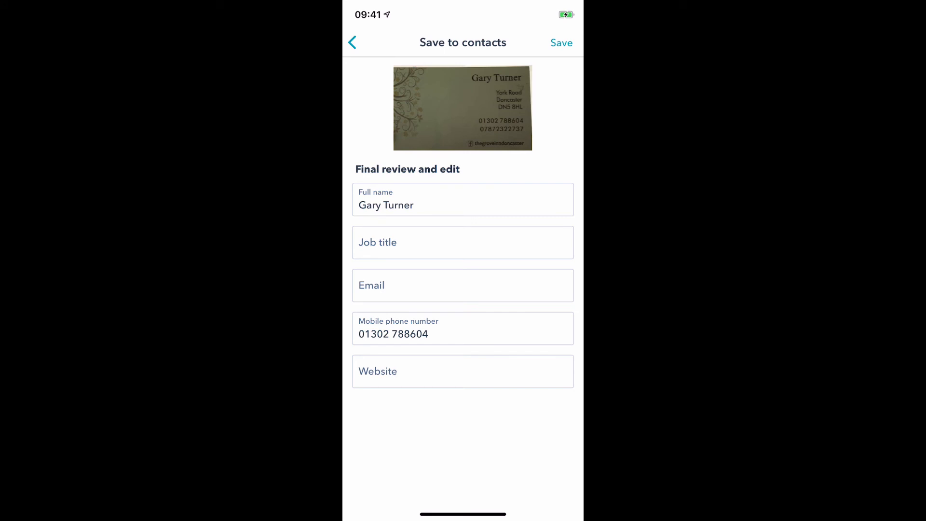
click(461, 242)
text(land)
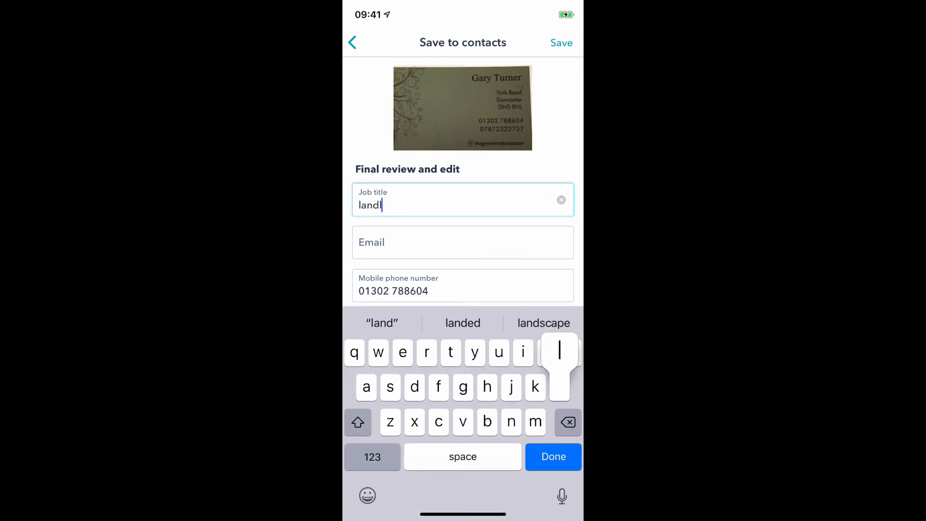
text(ord)
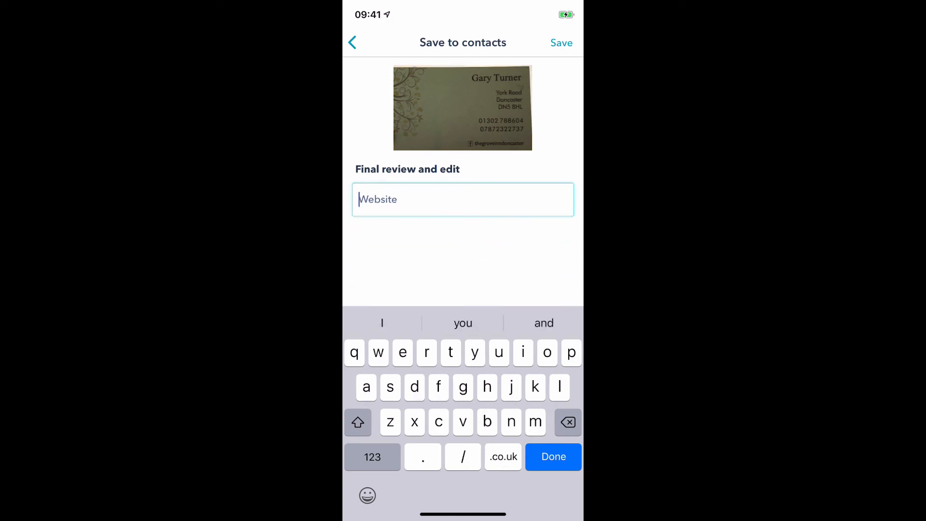
text(grove)
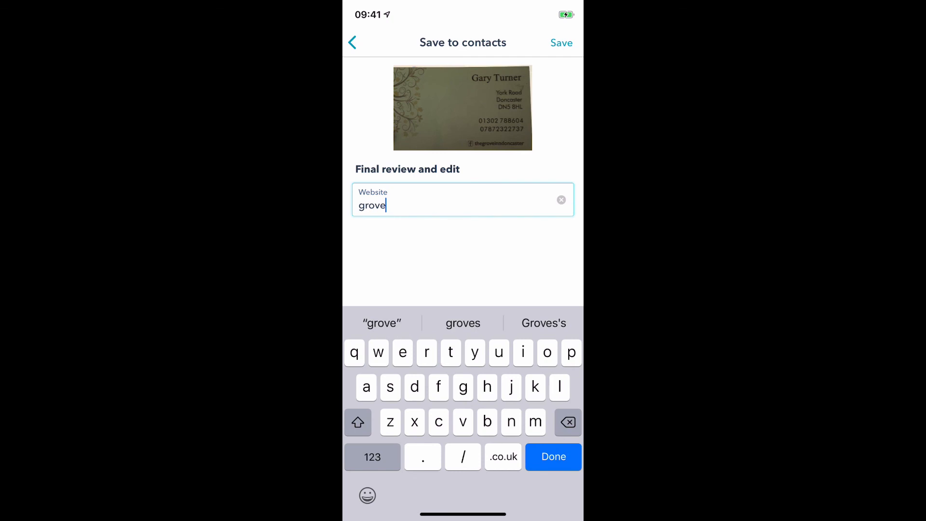
click(502, 456)
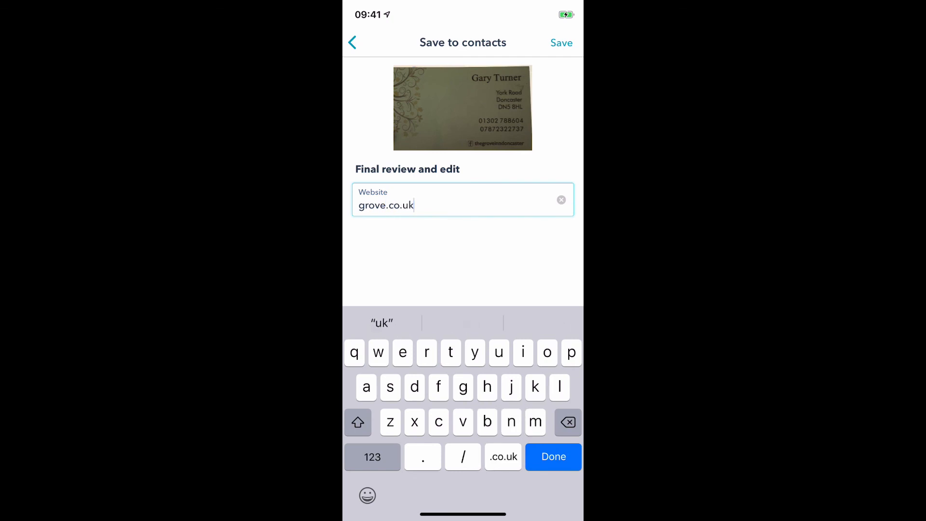
click(560, 42)
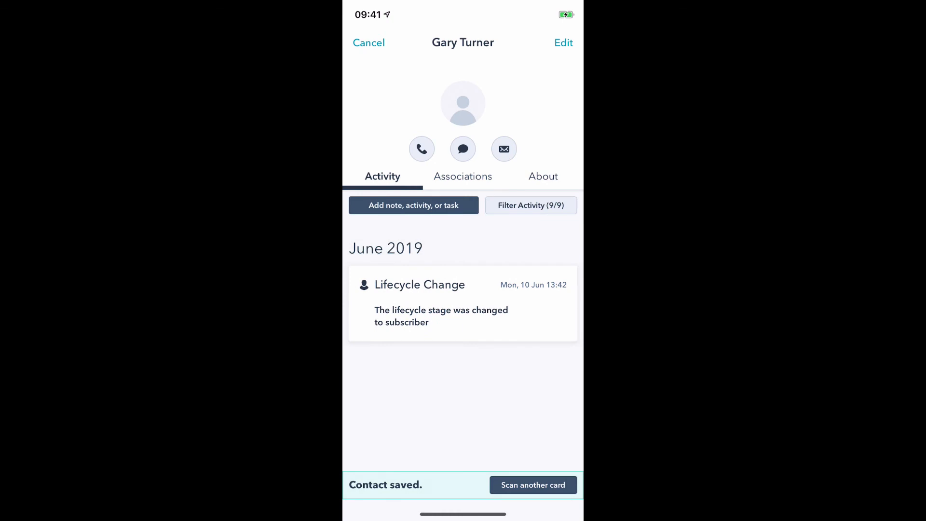
click(461, 176)
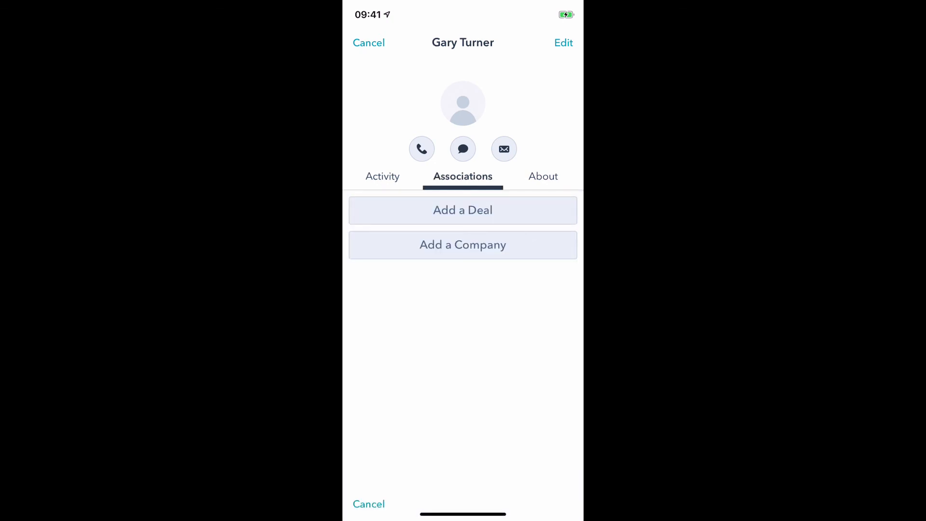